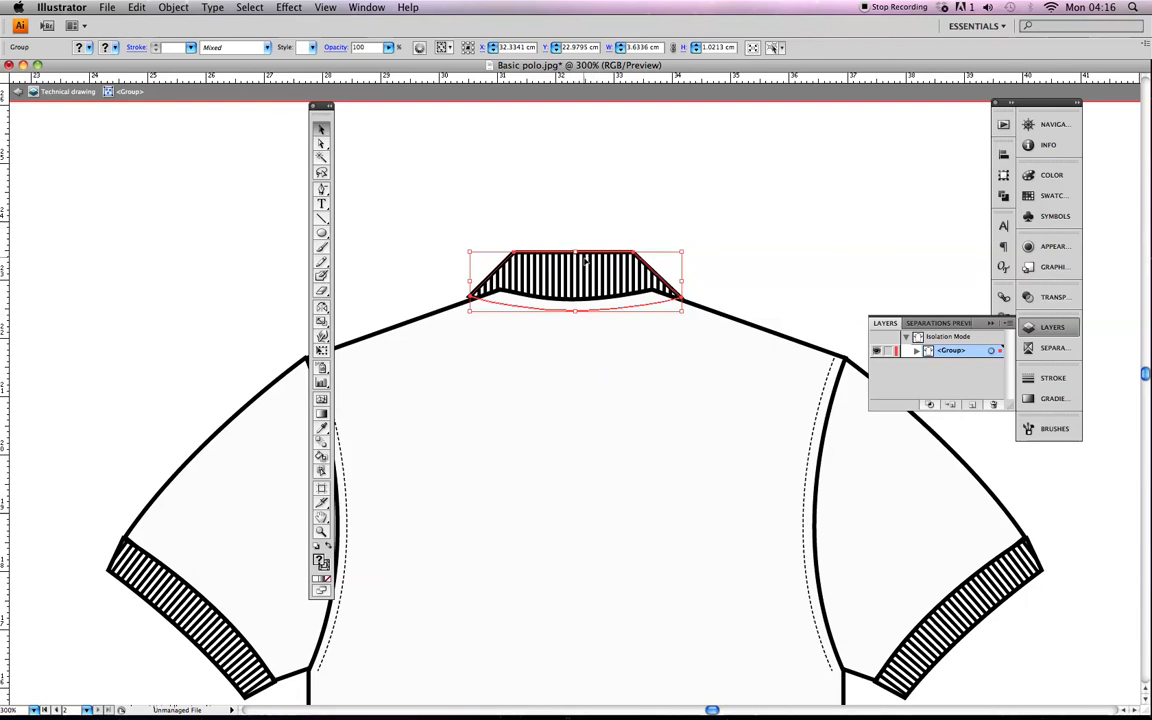
Fill the polo's back body shape solid blue, keeping its grey collar and cuffs
right_click(576, 276)
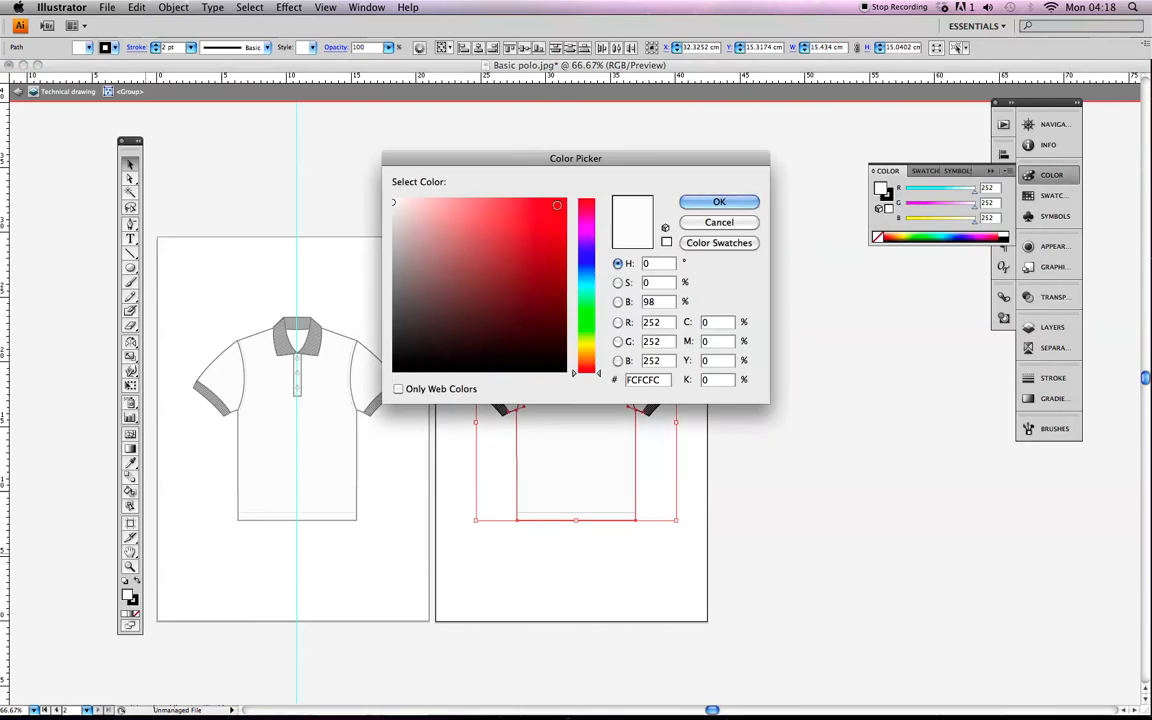
click(720, 200)
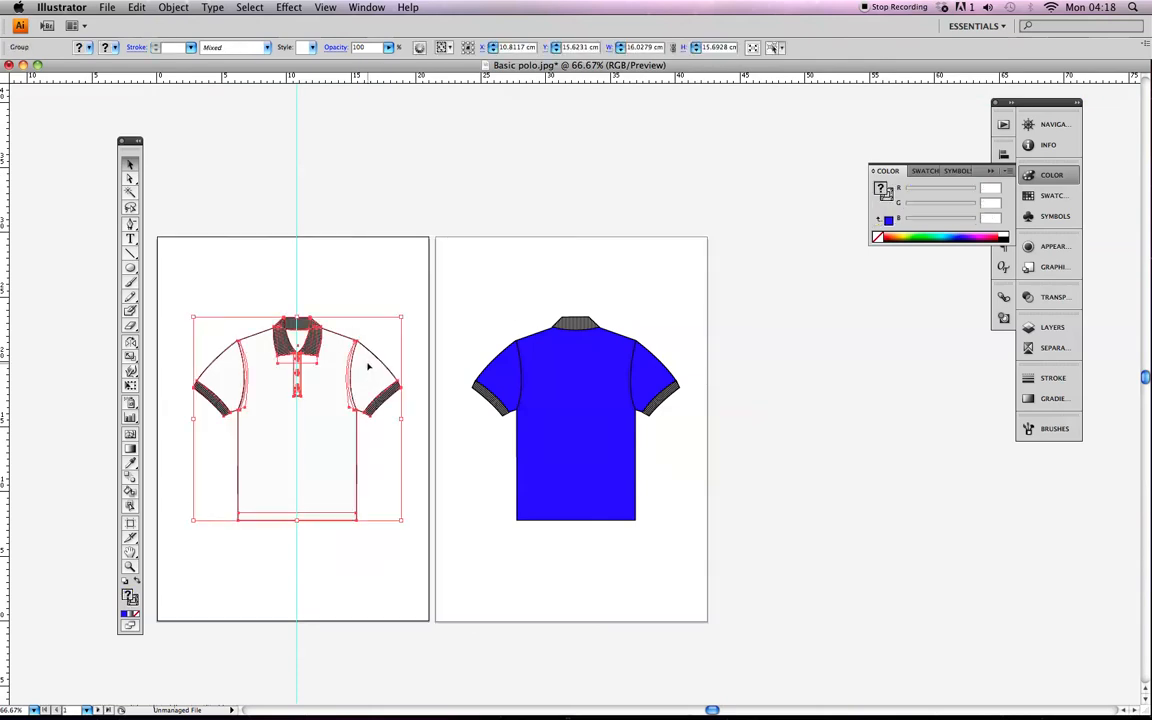